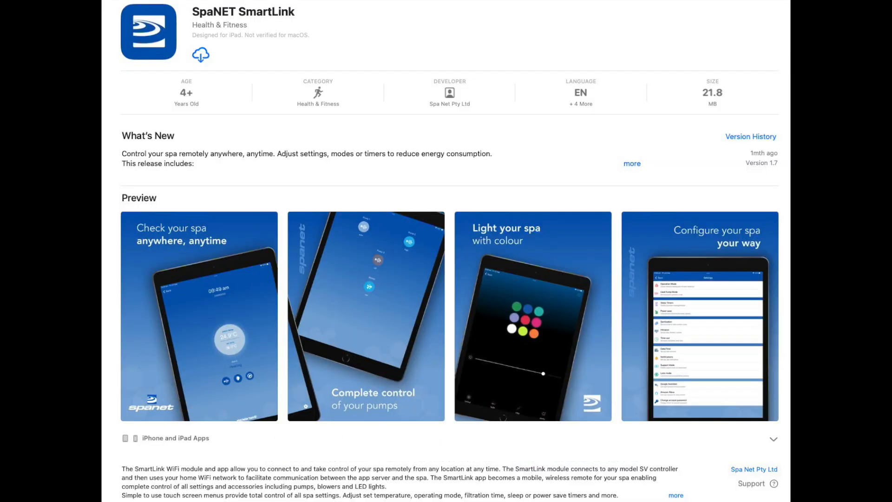
- Download the SpaNET SmartLink app from its App Store page
click(200, 55)
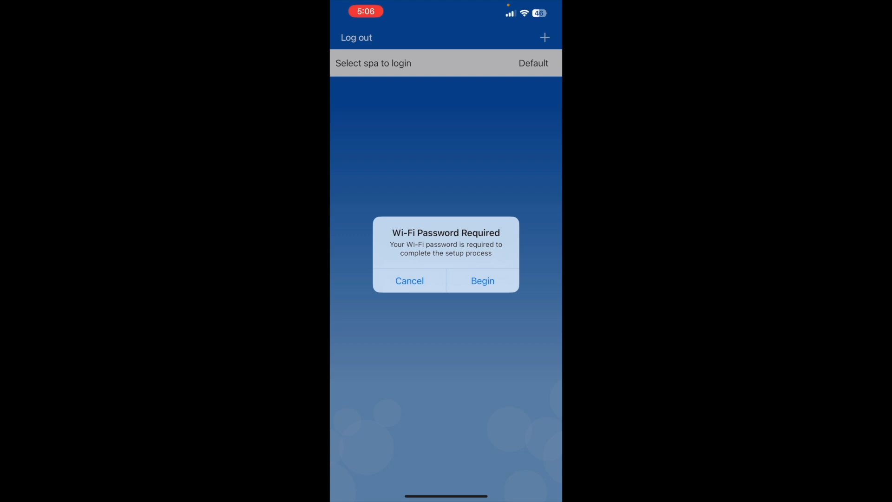
- Begin Wi-Fi setup and select the SV-Wifi-V3.1 spa module
click(482, 281)
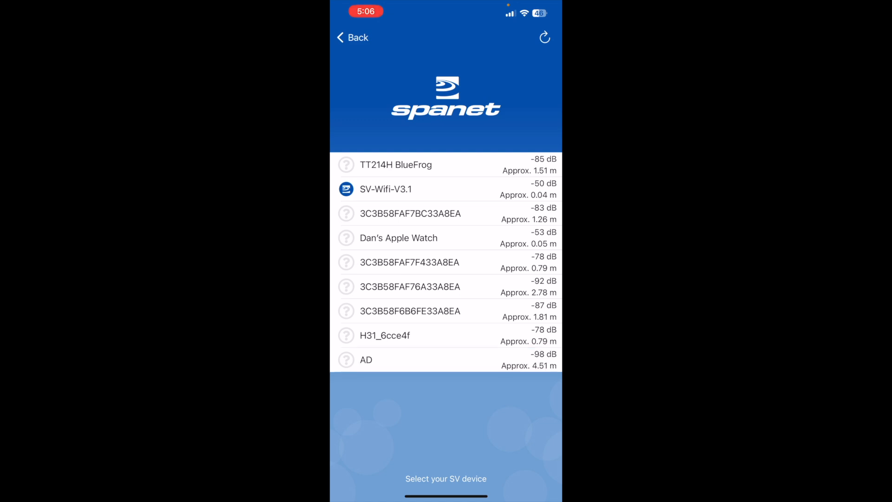
click(385, 189)
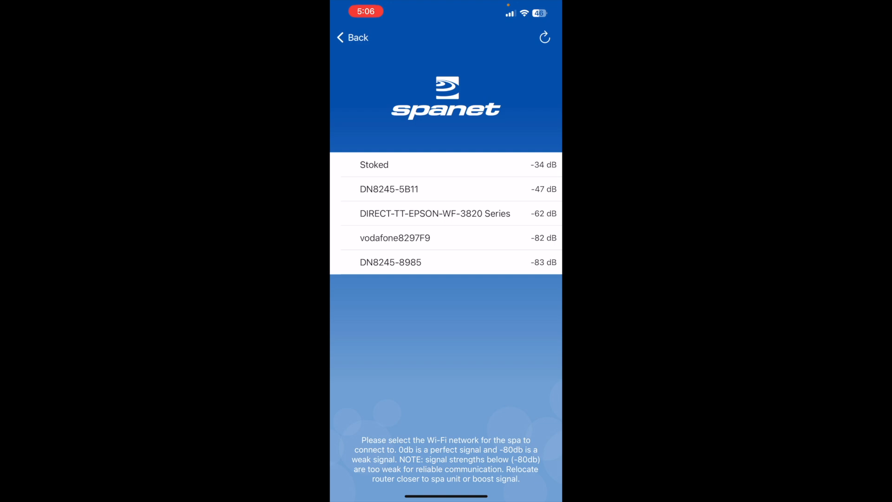
- Join the spa to the Stoked network and save its Wi-Fi password
click(374, 164)
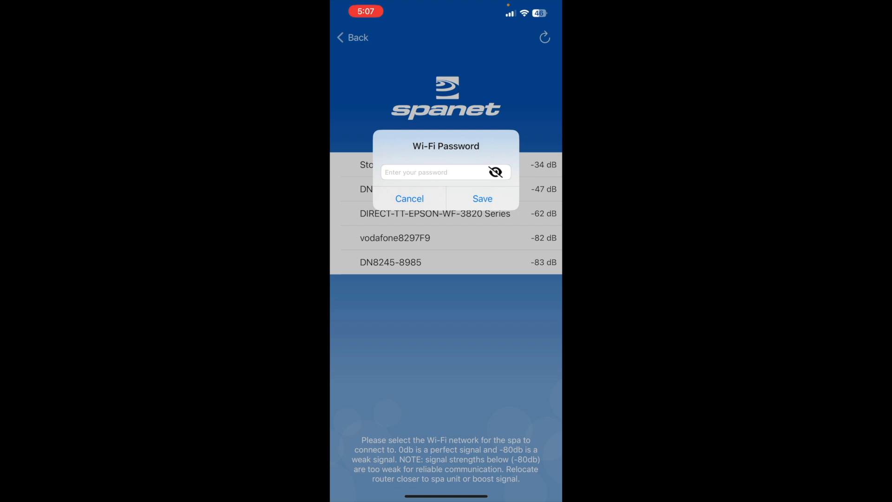
click(438, 172)
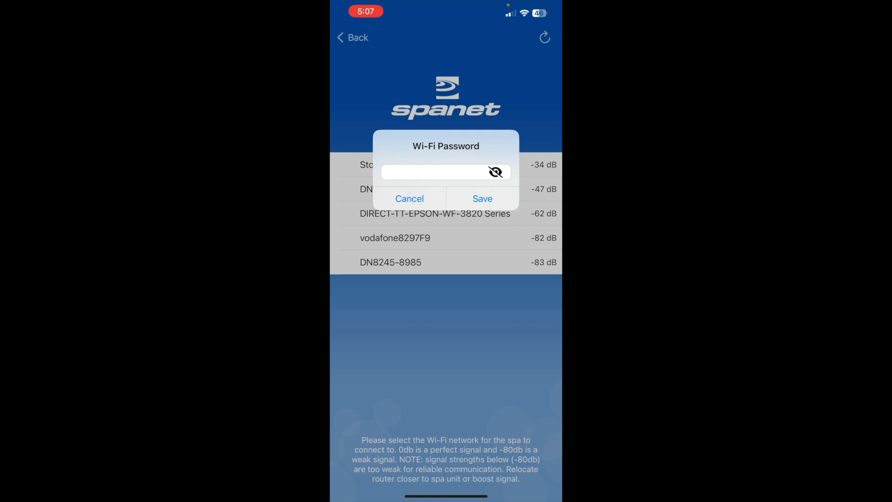
click(482, 199)
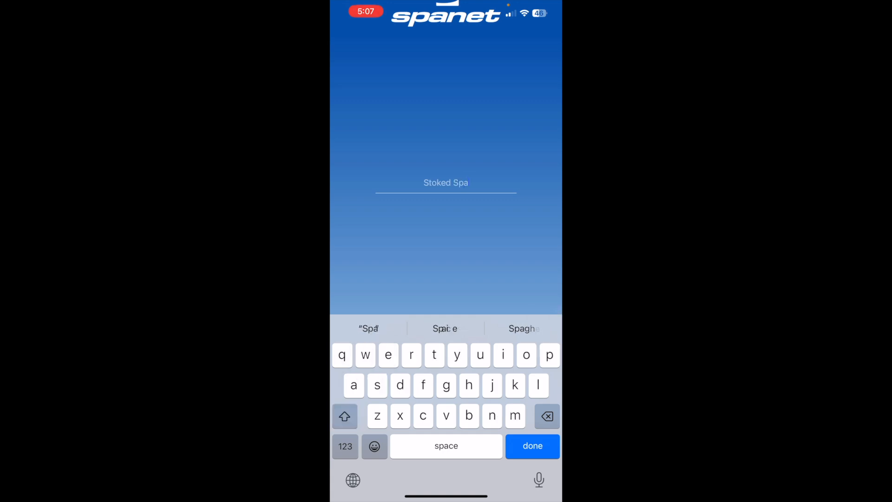
- Confirm 'Stoked Spa' as the spa name and finish the setup
click(532, 445)
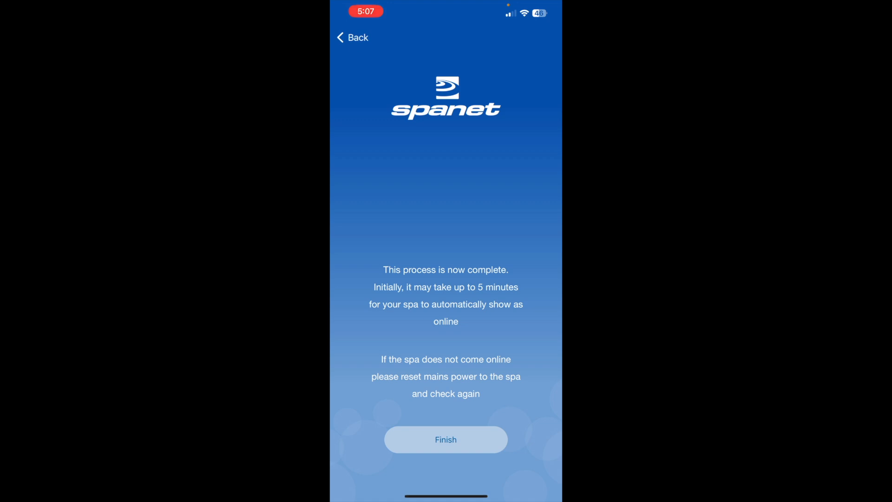
click(446, 439)
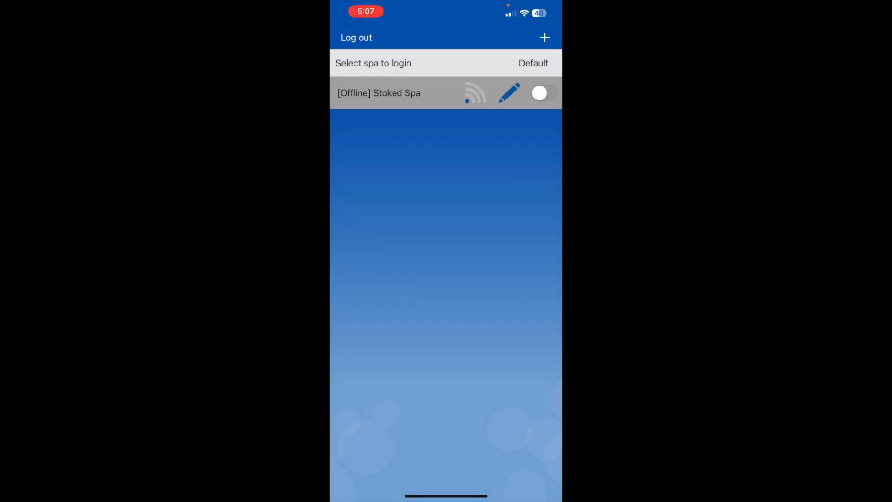
- Open Stoked Spa, view Pump 1's ON/OFF/AUTO modes, then open Settings
click(543, 93)
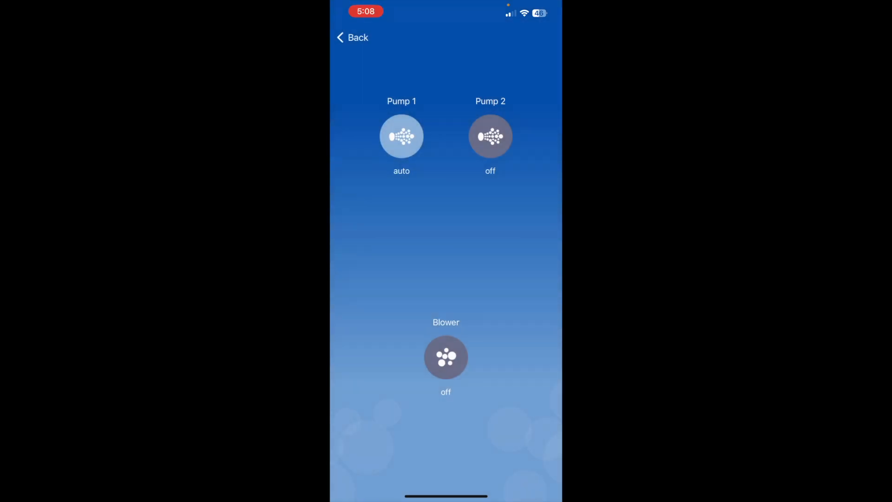
click(401, 136)
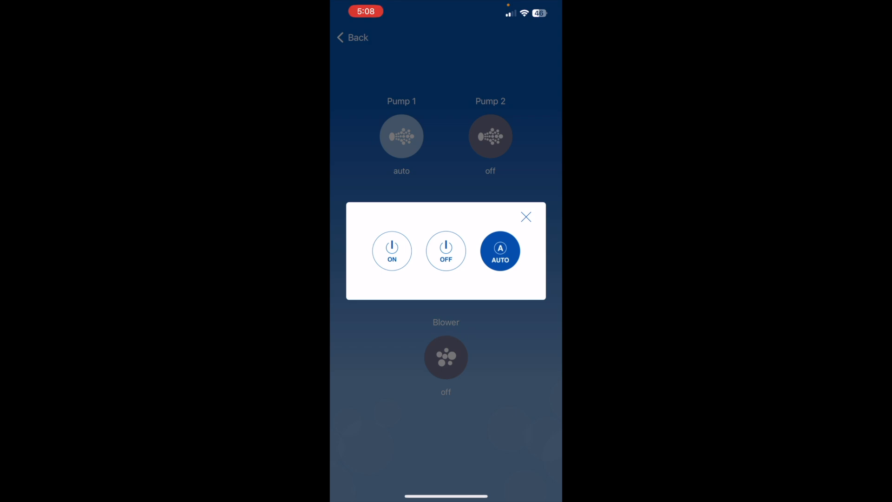
click(525, 217)
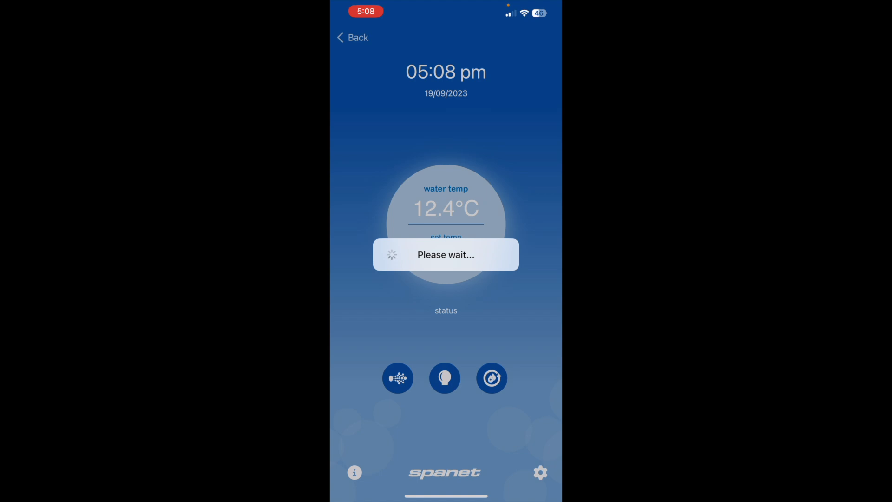
click(539, 472)
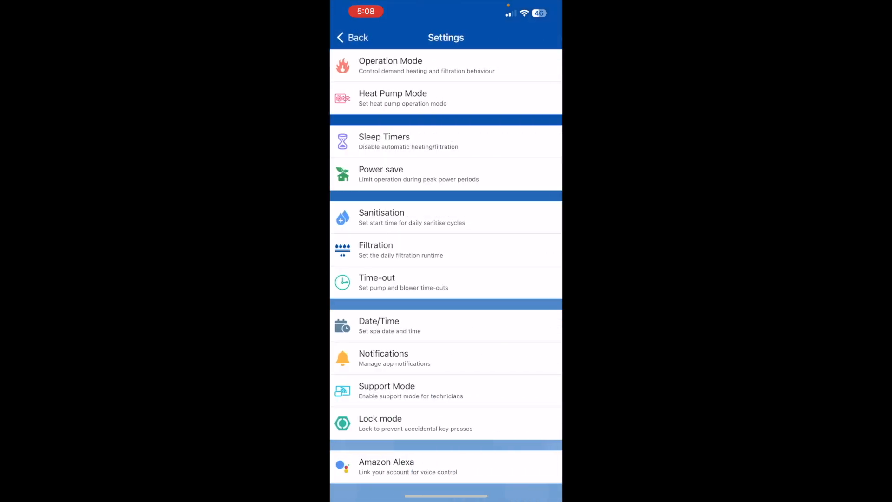